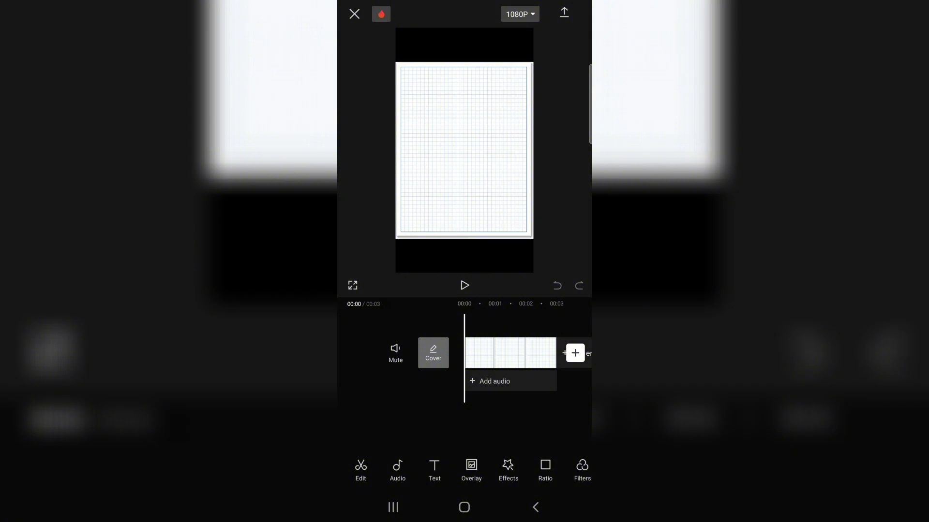
- Select the grid-paper clip so it can be scaled to fill the 9:16 frame
left_click(507, 353)
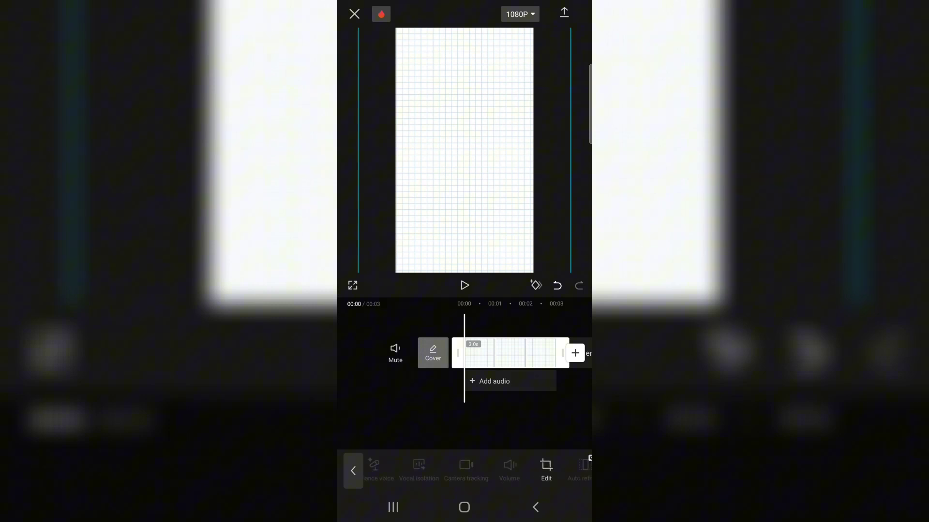
- Set rotation values under Edit > Basic and add keyframes along the grid clip
left_click(545, 468)
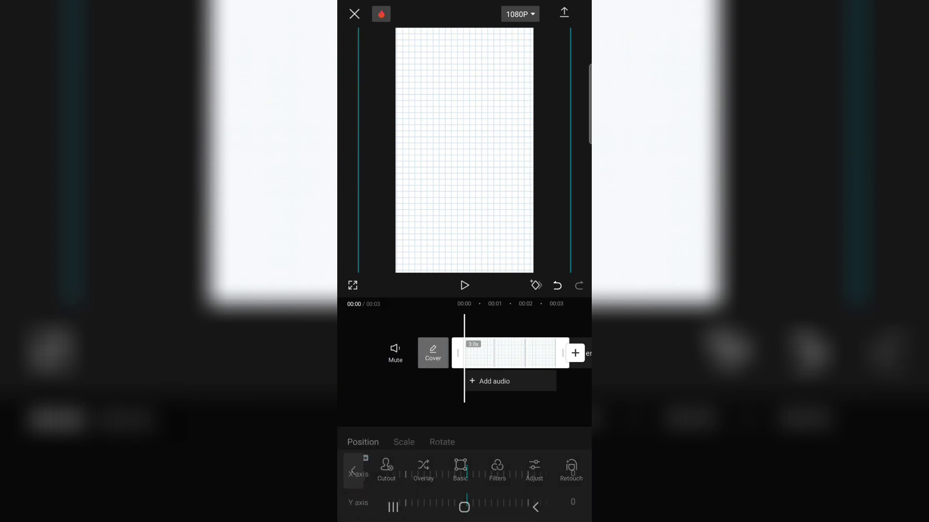
left_click(403, 442)
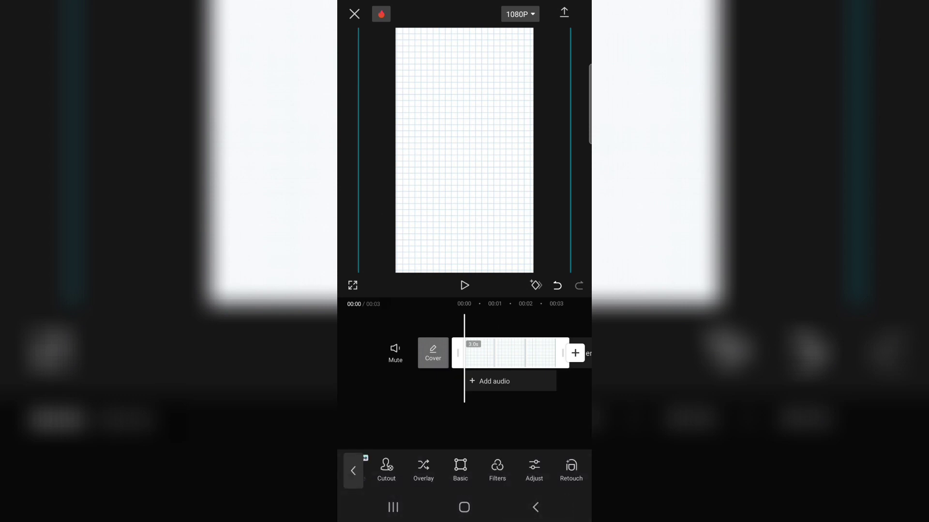
left_click(464, 285)
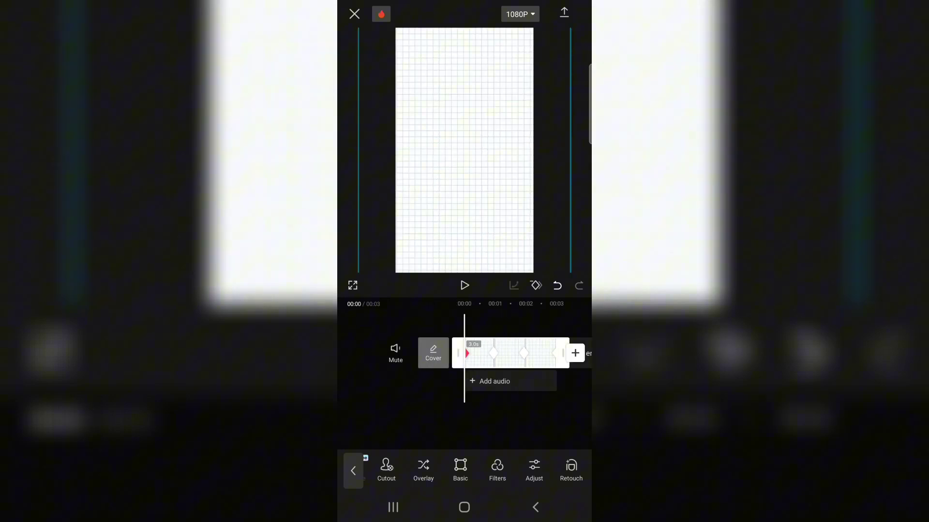
- Play and pause the rotating grid preview, then show the keyframe easing graph presets
left_click(464, 285)
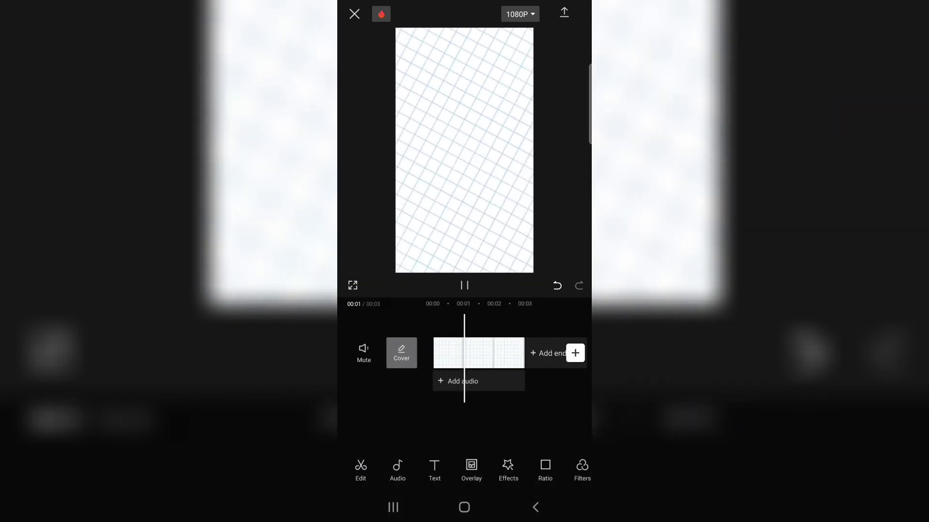
left_click(464, 285)
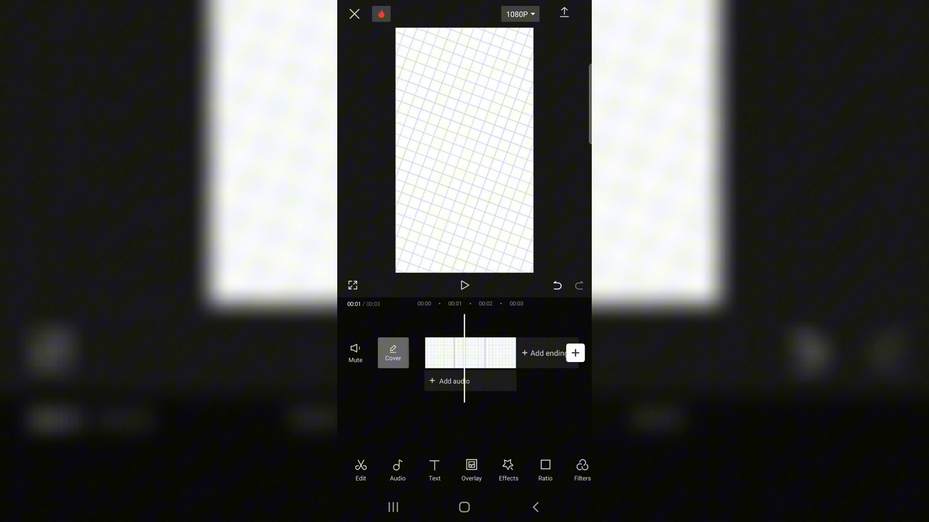
left_click(469, 353)
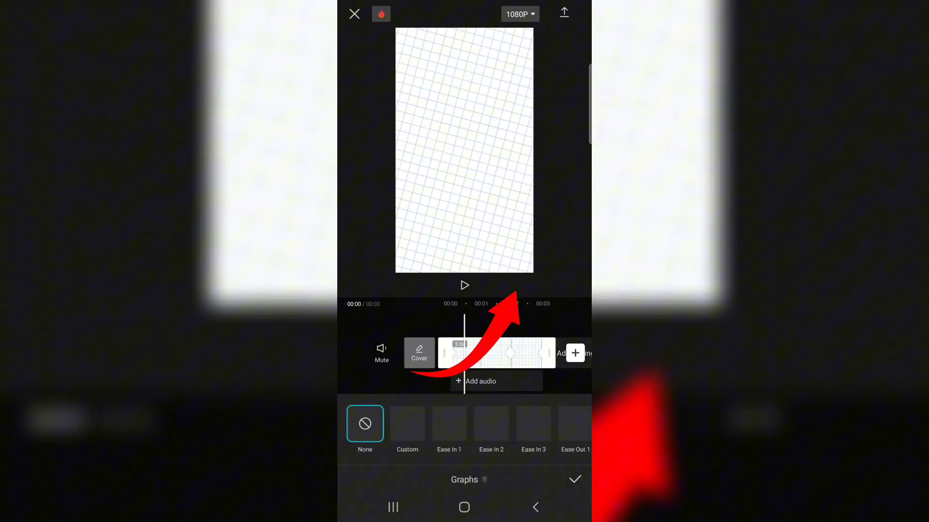
- Choose a Custom easing graph and drag its handle up-left into a fast-start curve
left_click(406, 423)
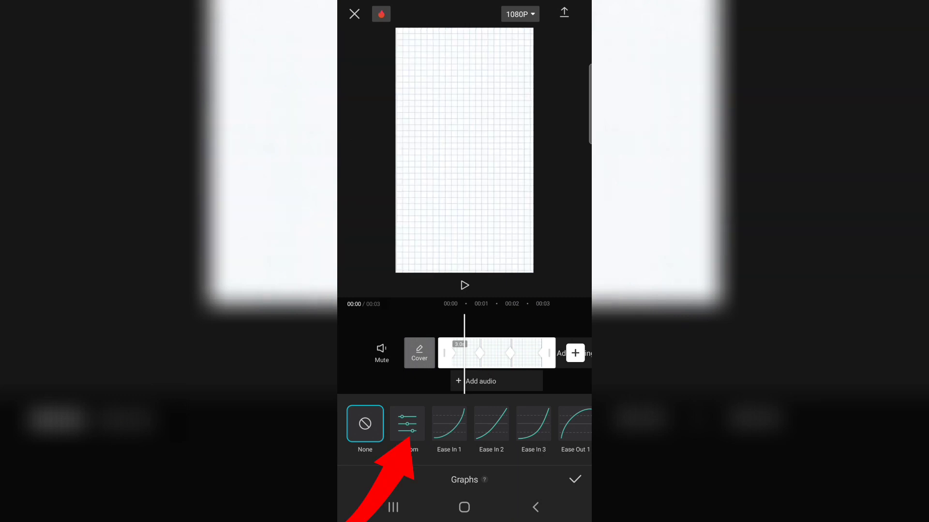
left_click(406, 423)
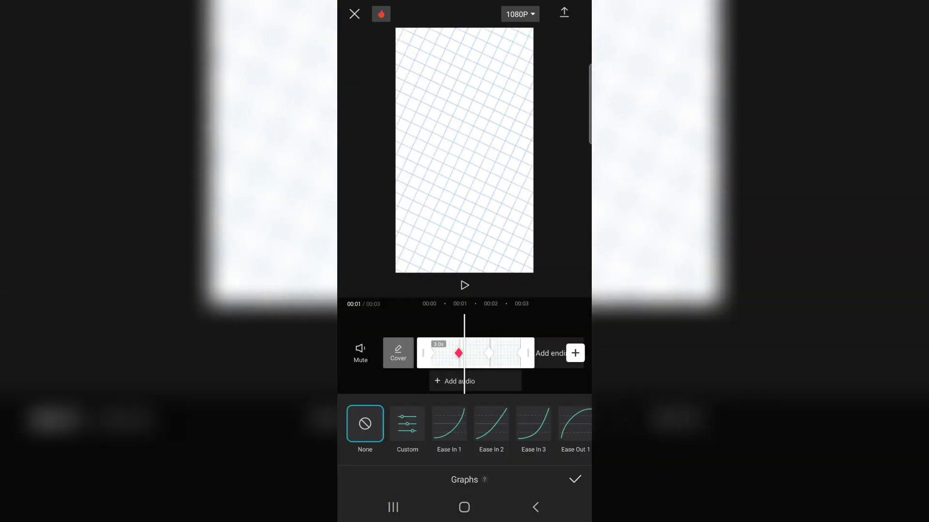
left_click(406, 424)
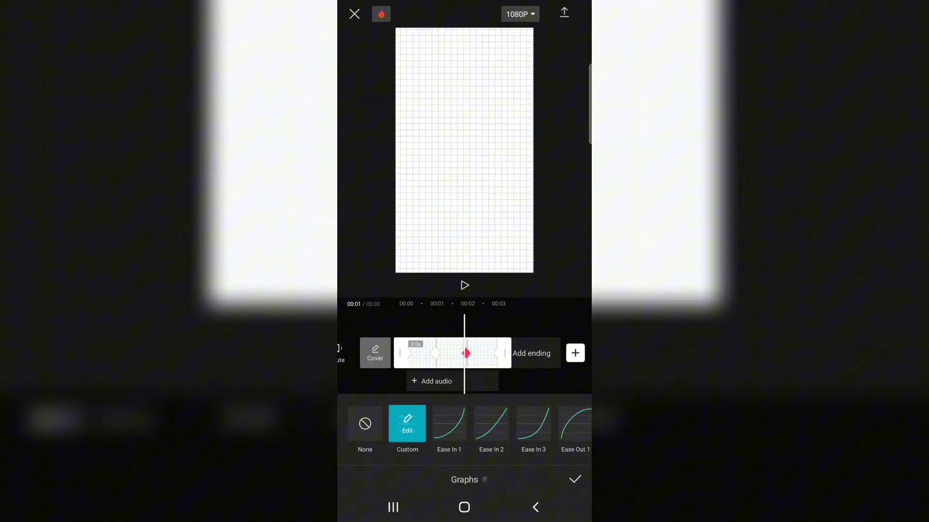
left_click(406, 427)
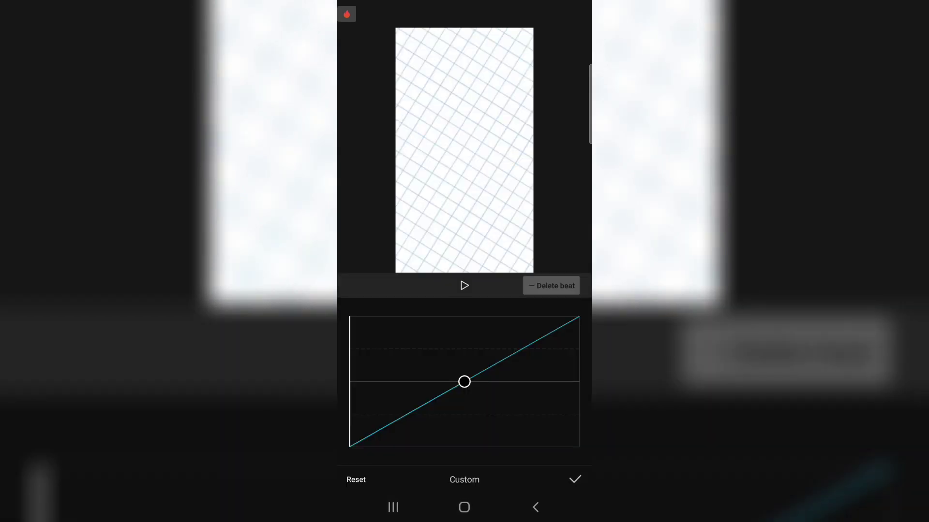
left_click_drag(463, 382, 527, 416)
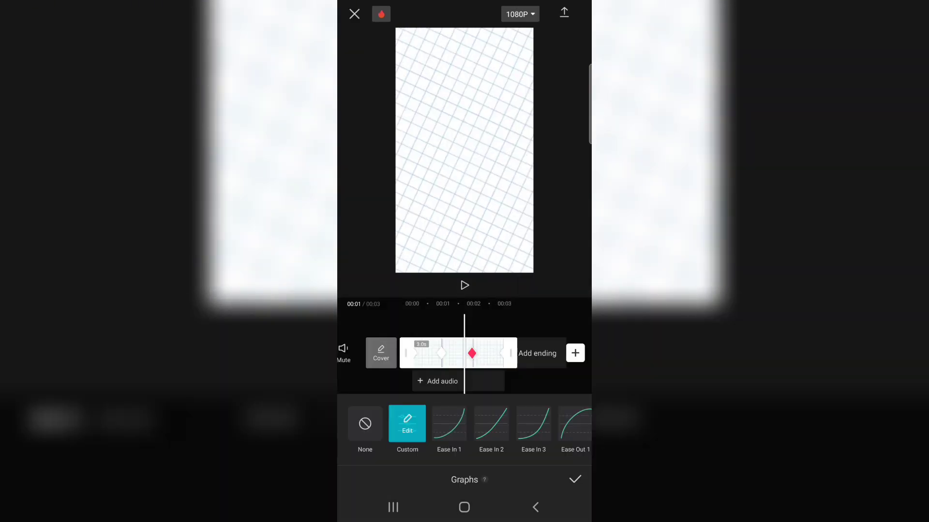
left_click(407, 424)
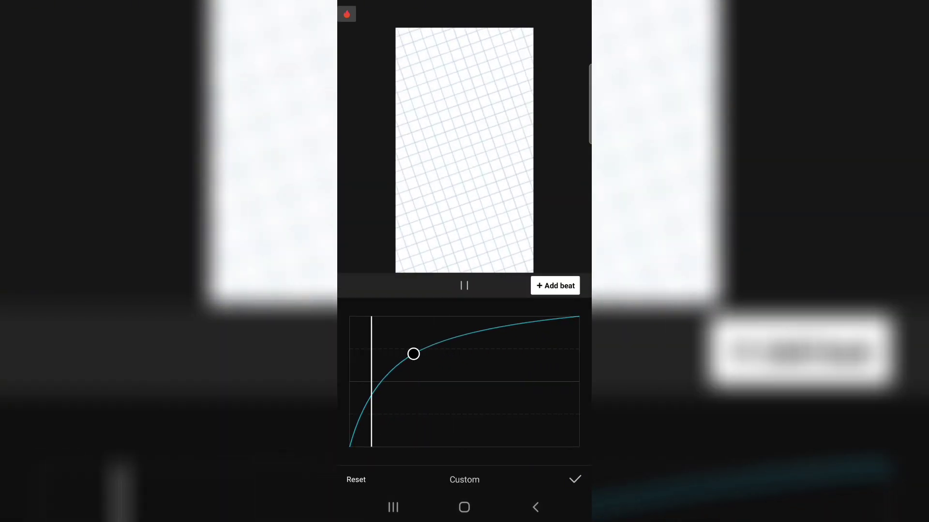
left_click(574, 480)
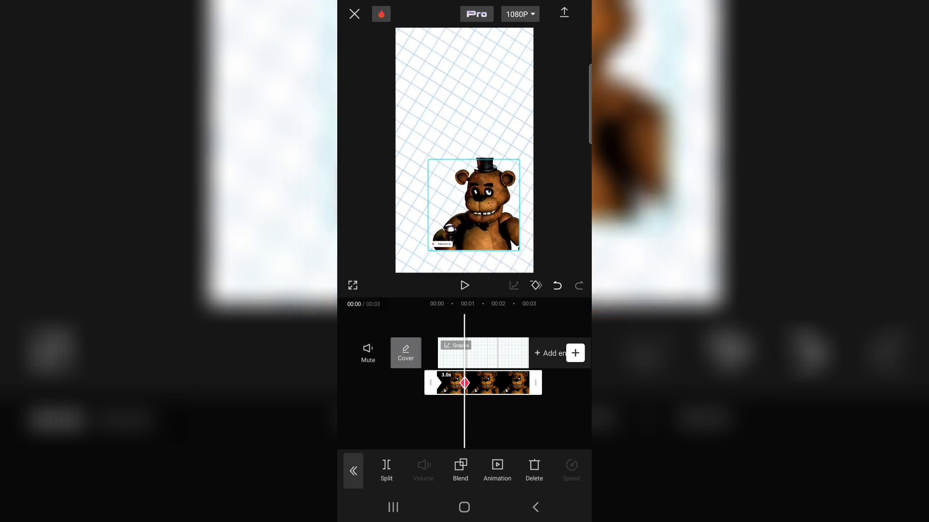
- Show the easing graph presets for the Freddy overlay's keyframes
left_click(533, 469)
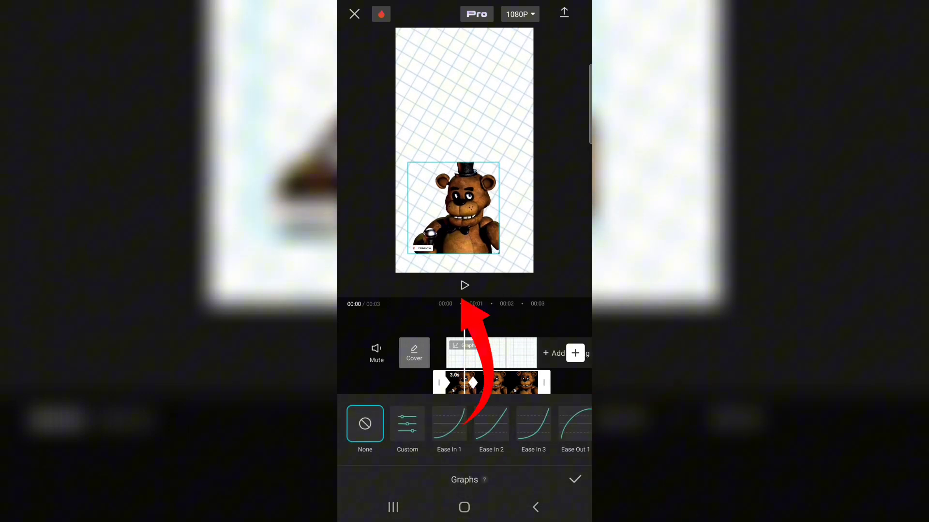
- Confirm a custom slow-start curve for the Freddy overlay and preview the video full screen
left_click(406, 424)
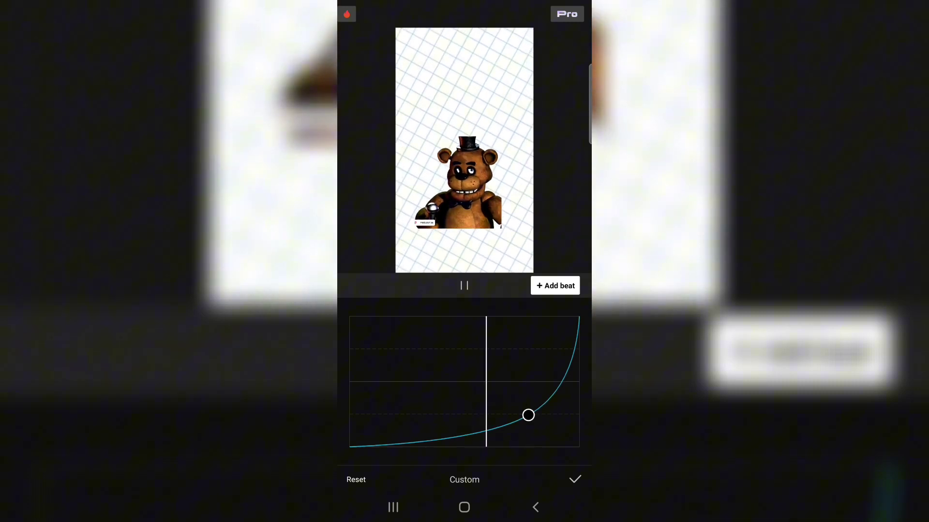
left_click(573, 479)
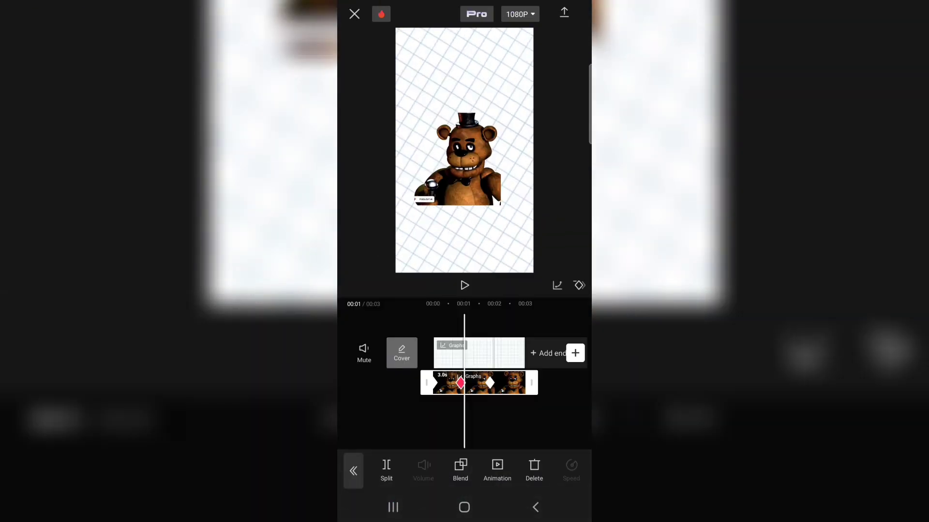
left_click(464, 285)
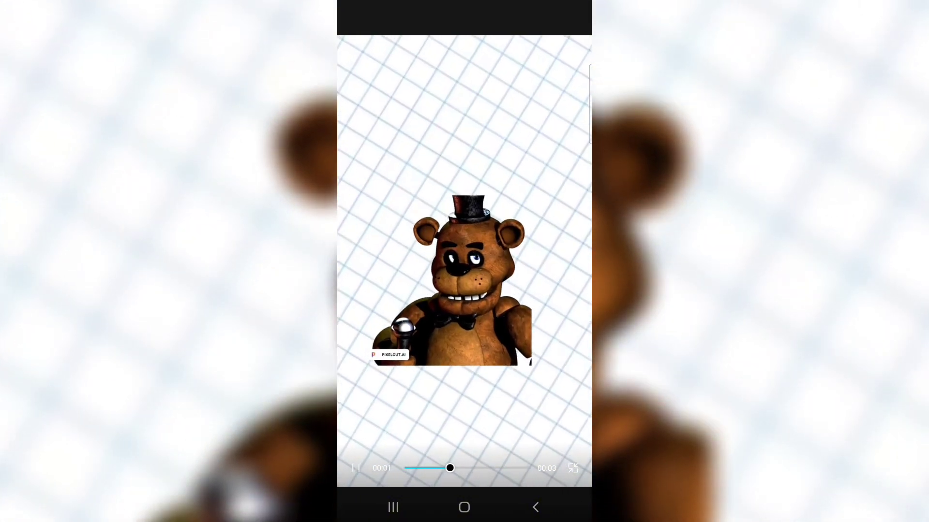